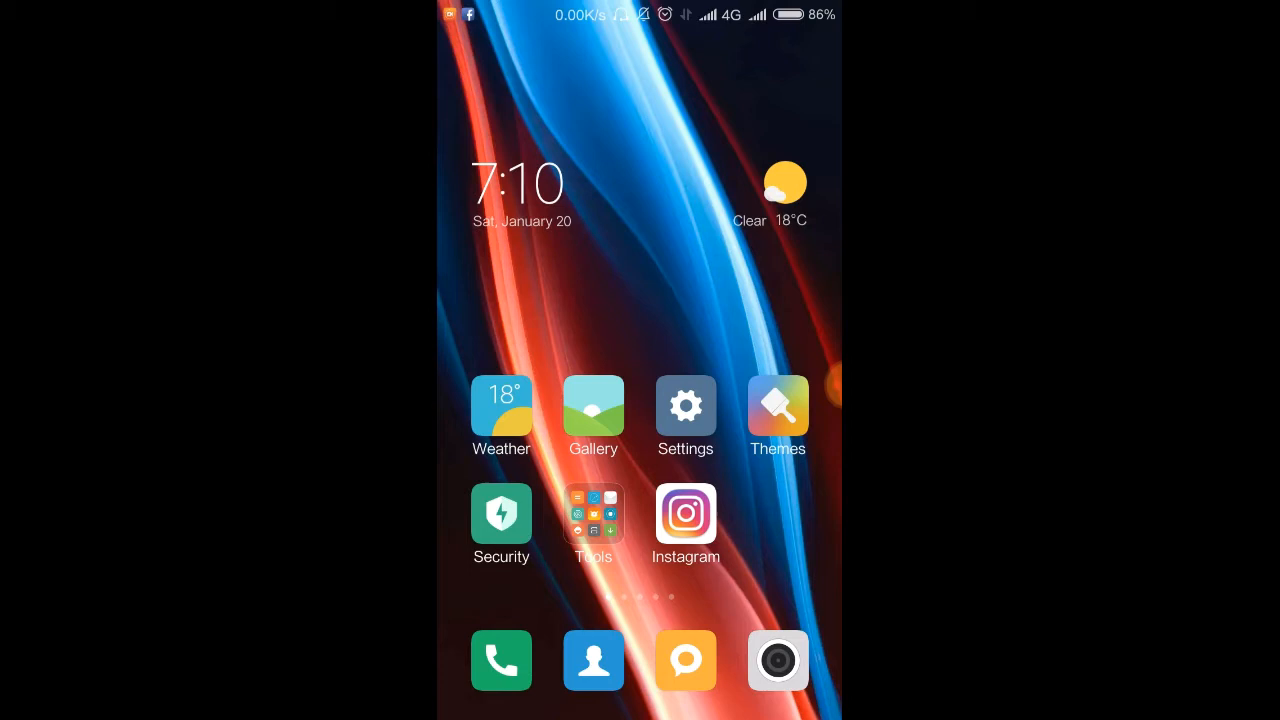
View the System update page reporting no updates for MIUI 9.2.3.0 Stable.
click(684, 404)
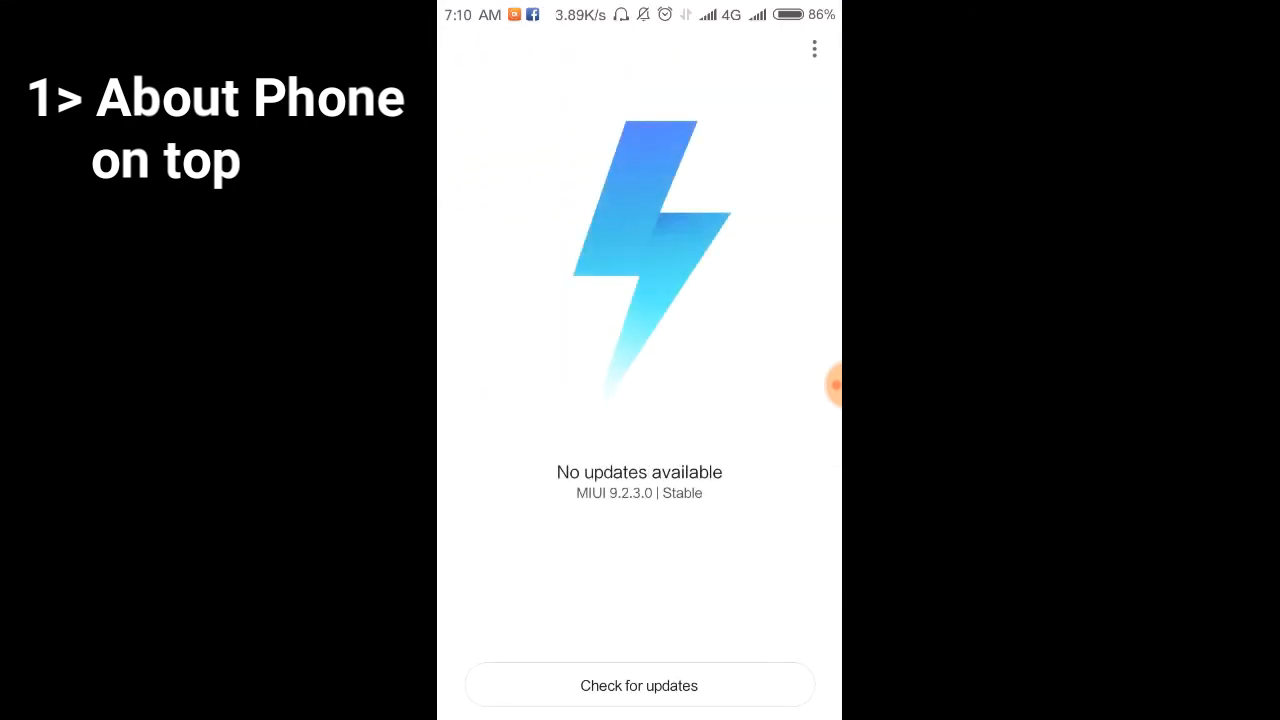
Return through About phone to Settings and bring up MIUI lab with Taplus and Find photos.
click(640, 684)
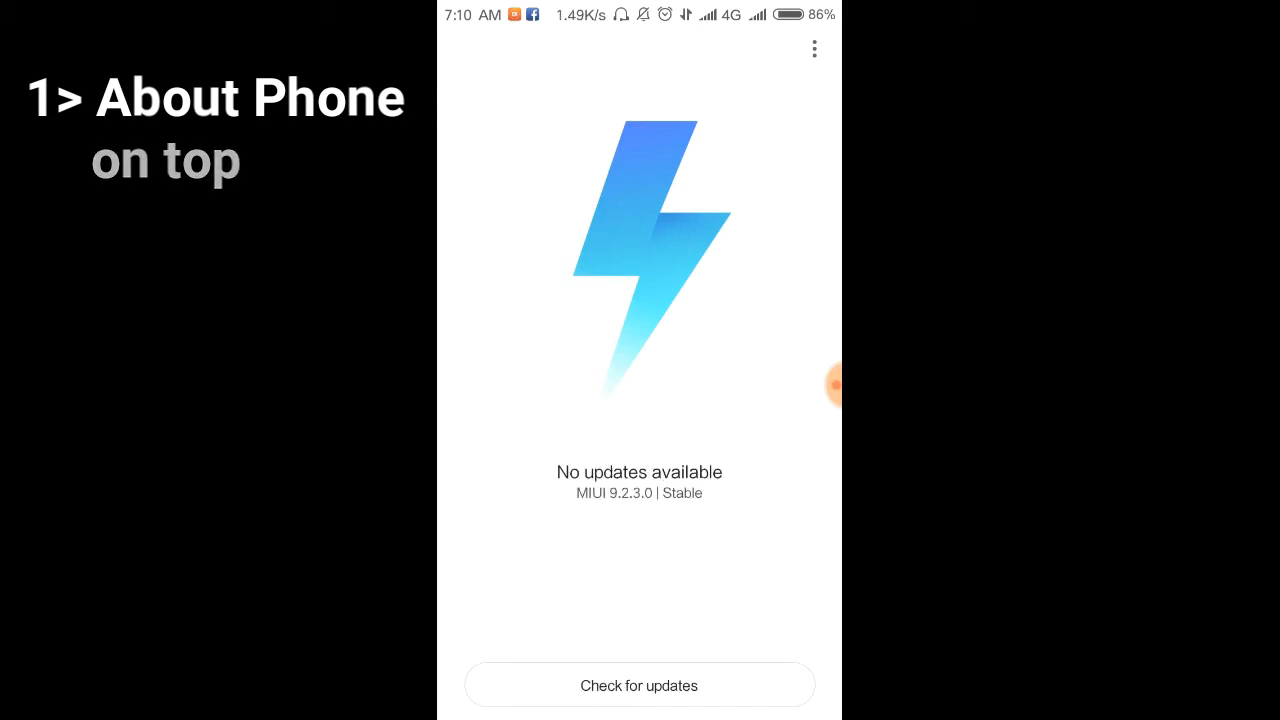
click(460, 52)
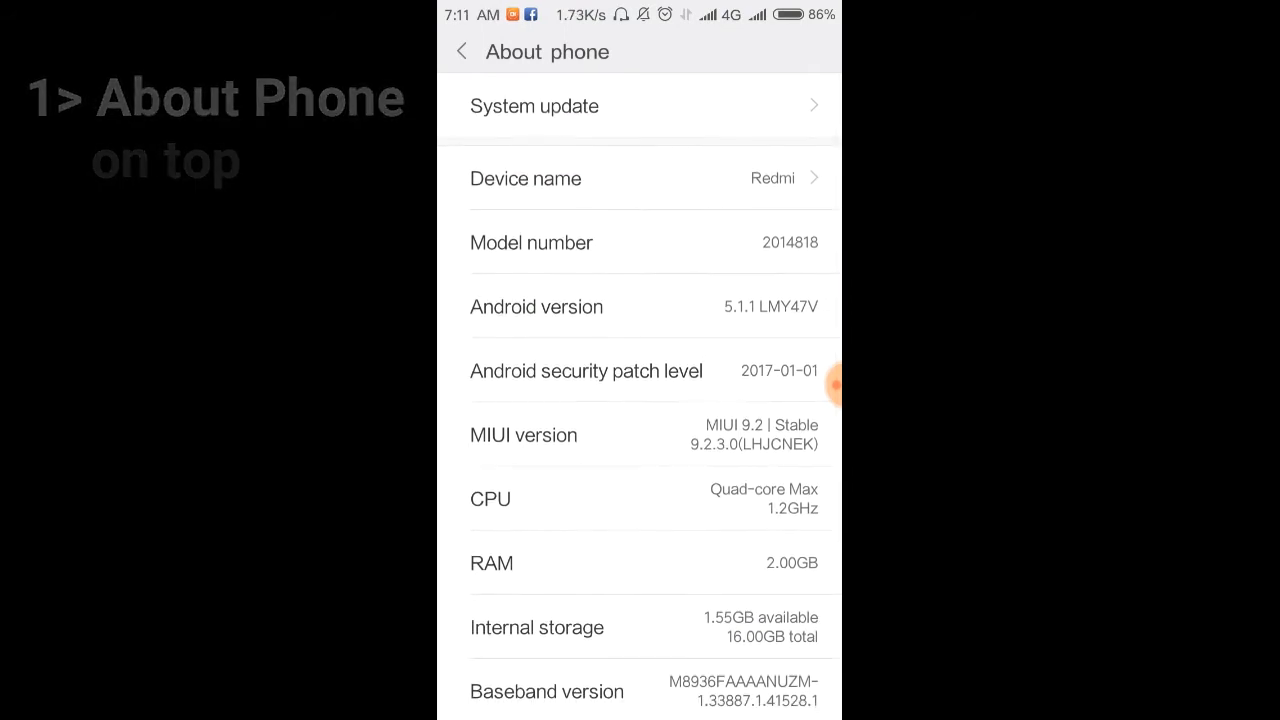
click(460, 52)
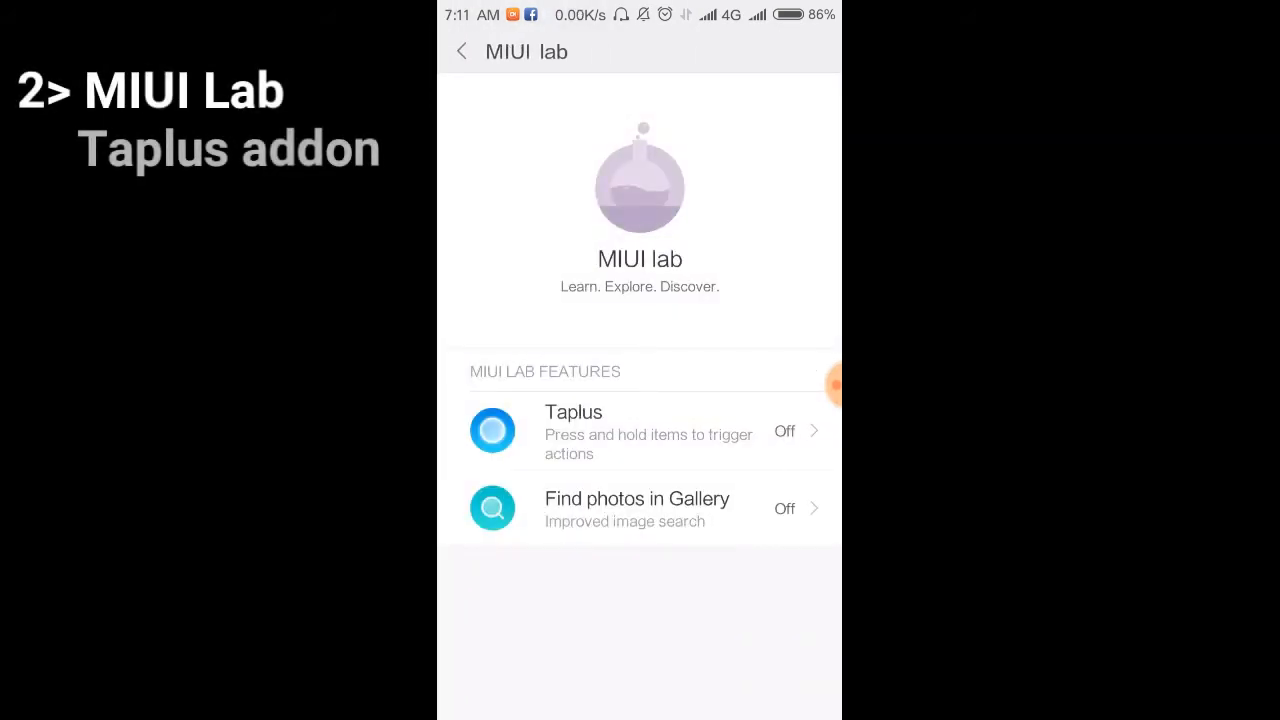
Exit MIUI lab, glance at the notification shade and quick toggles, then dismiss it.
click(784, 432)
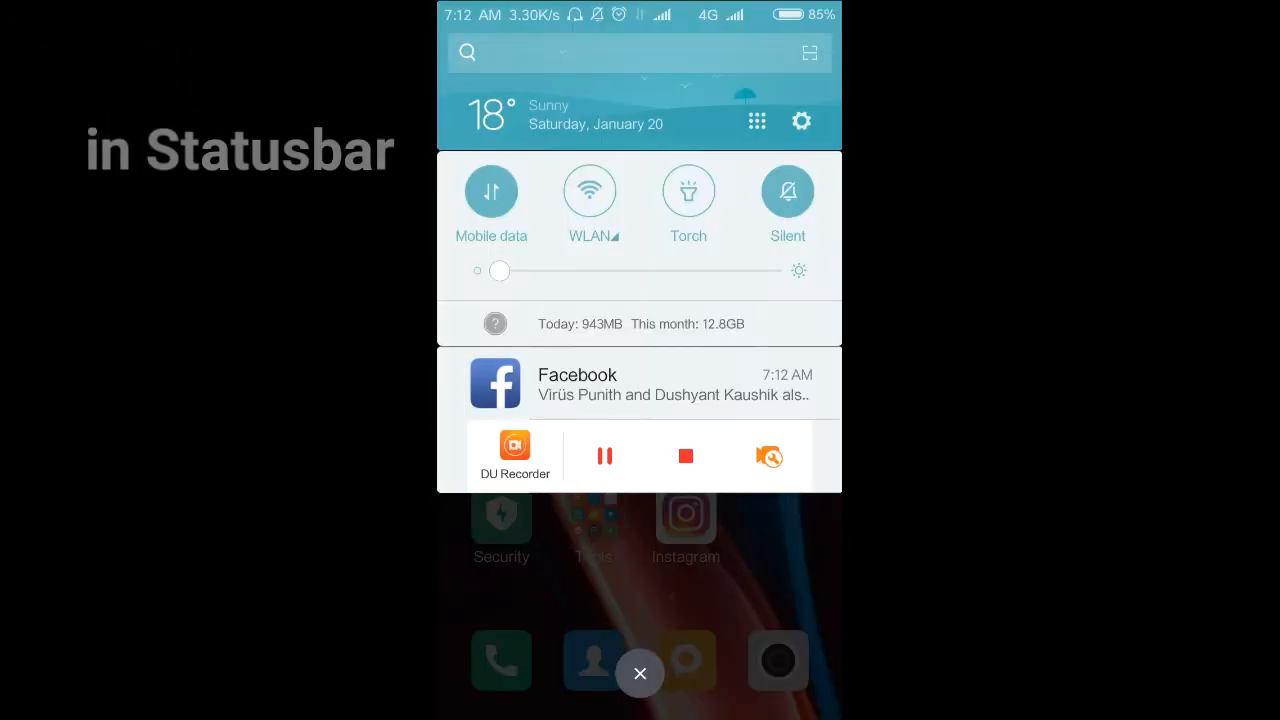
click(640, 672)
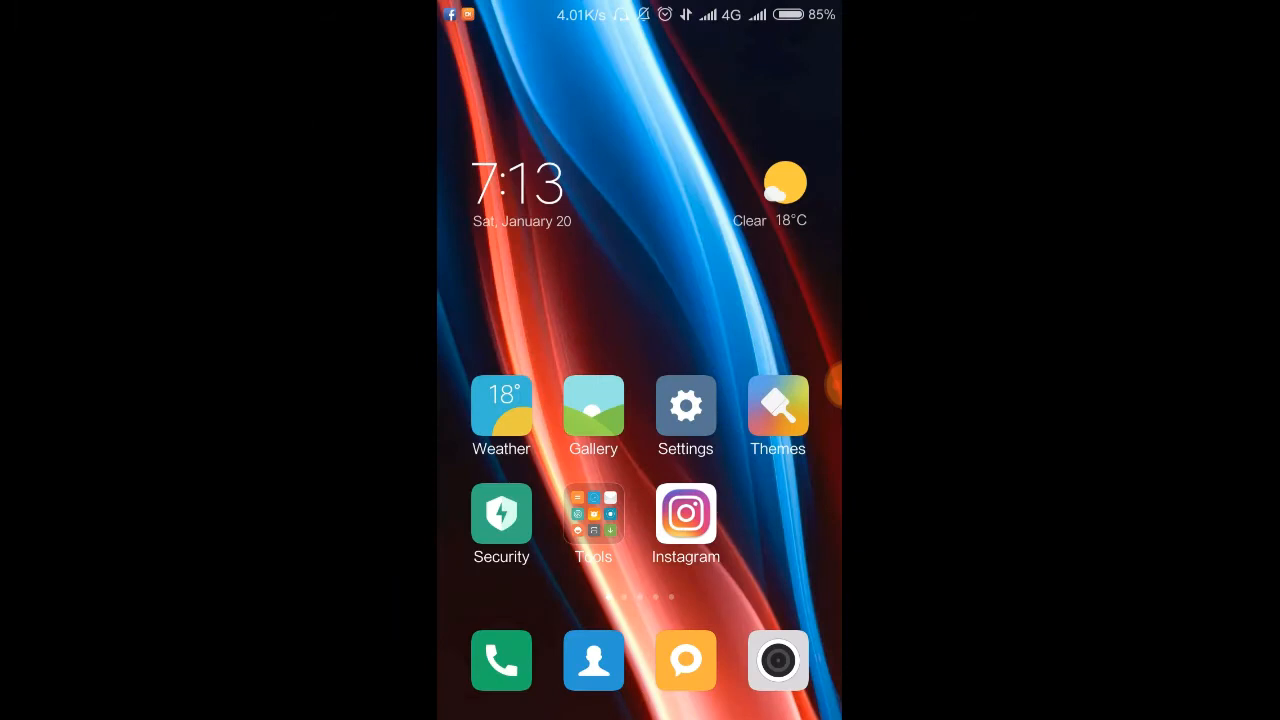
Browse Mi Cards, then reach the Tools folder showing Voice assistant.
scroll(right, 3)
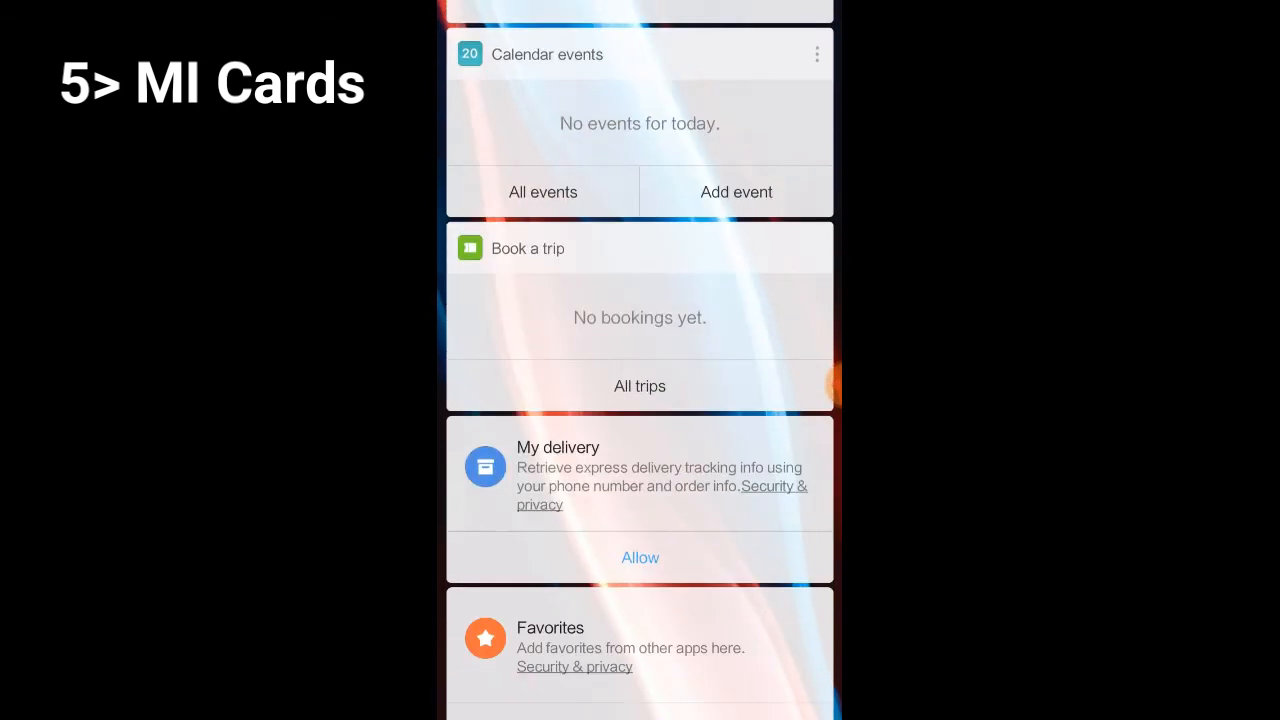
scroll(up, 3)
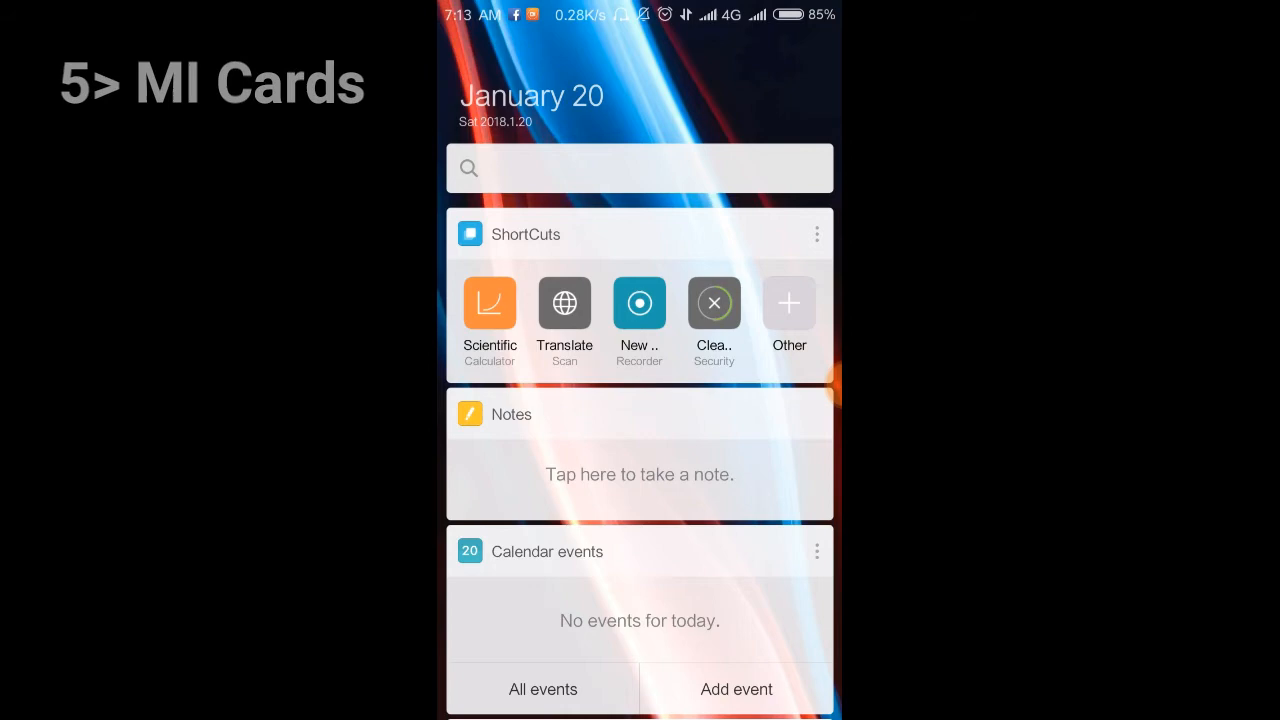
scroll(down, 3)
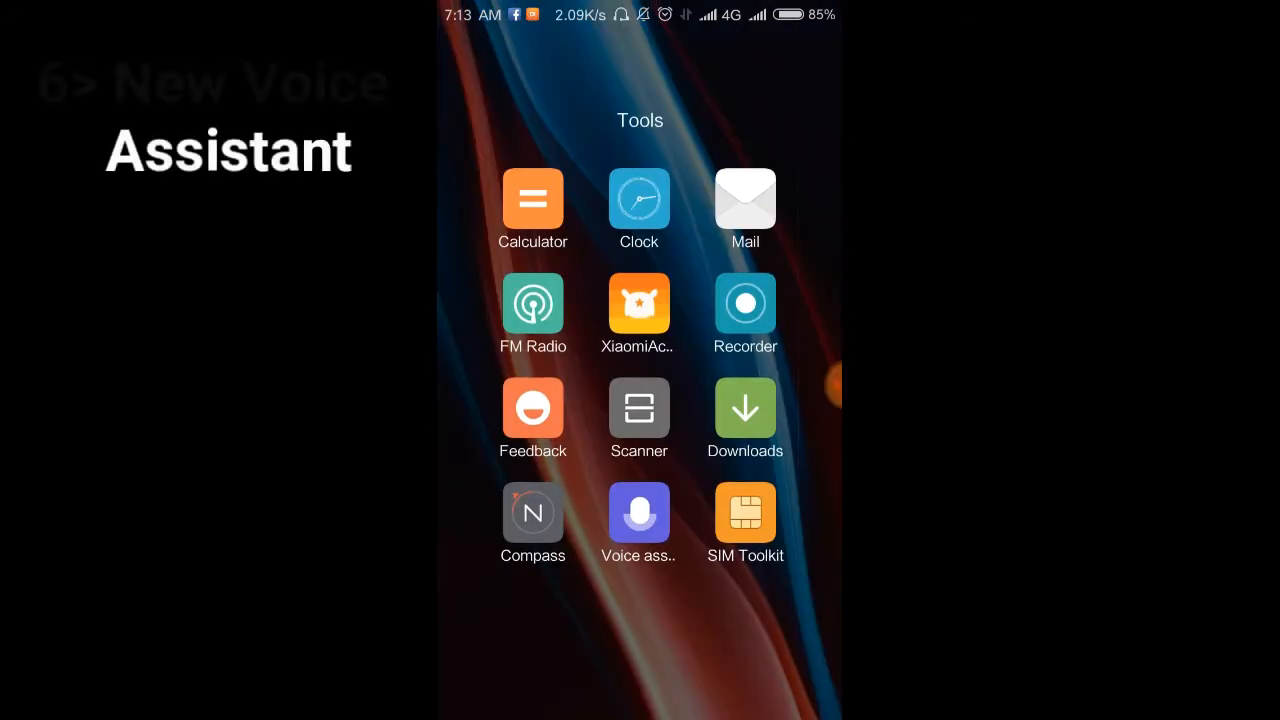
Try Voice assistant and Screen Recorder, then reach UCDownloads in File Manager with the gapps zip.
click(640, 512)
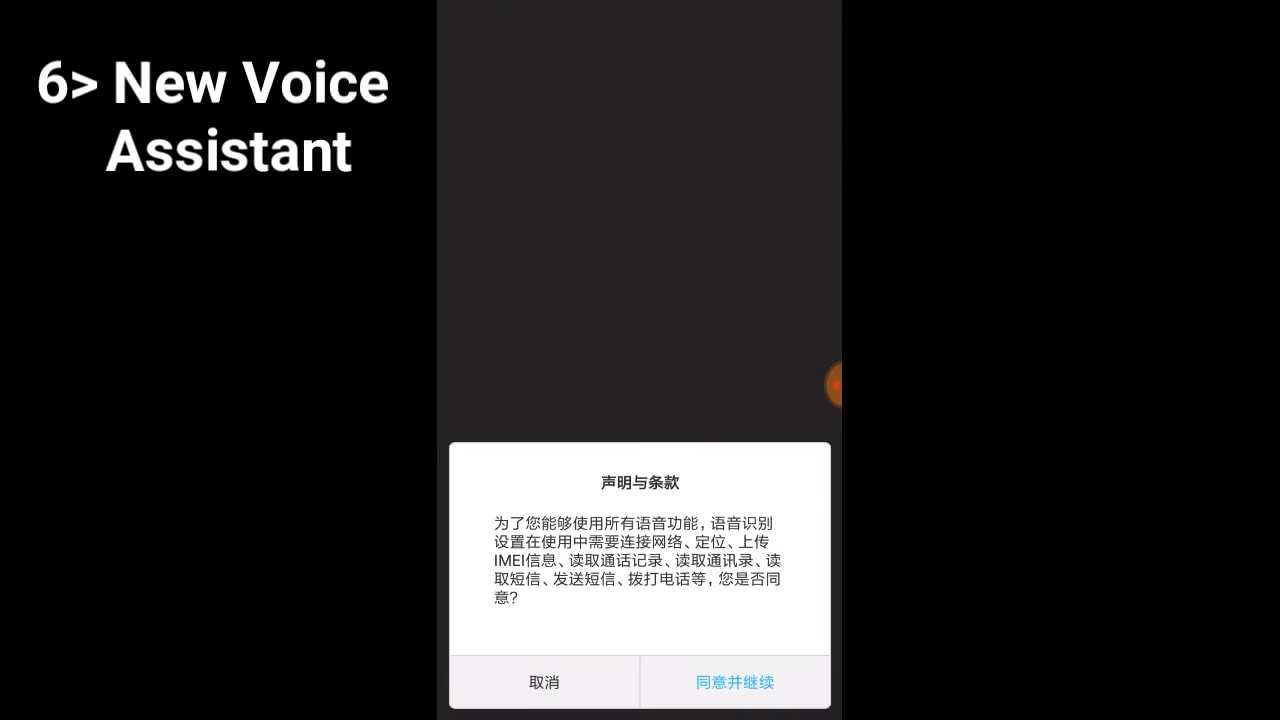
click(734, 682)
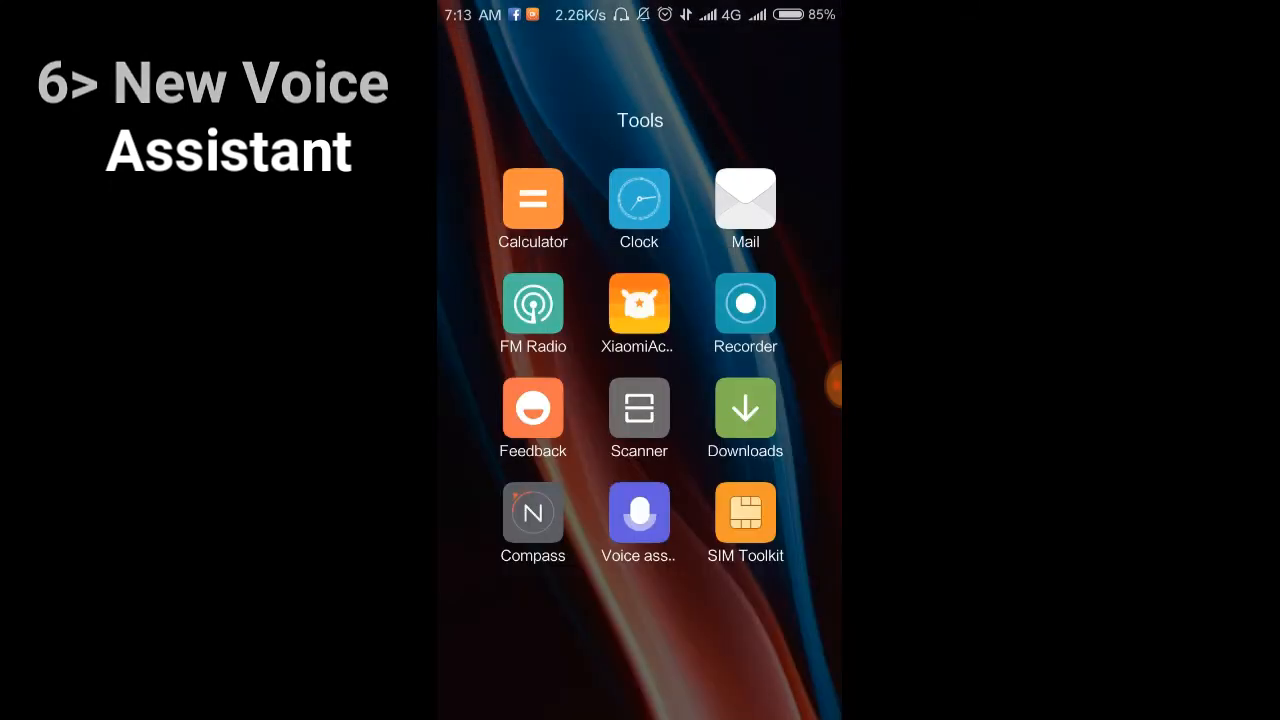
scroll(up, 3)
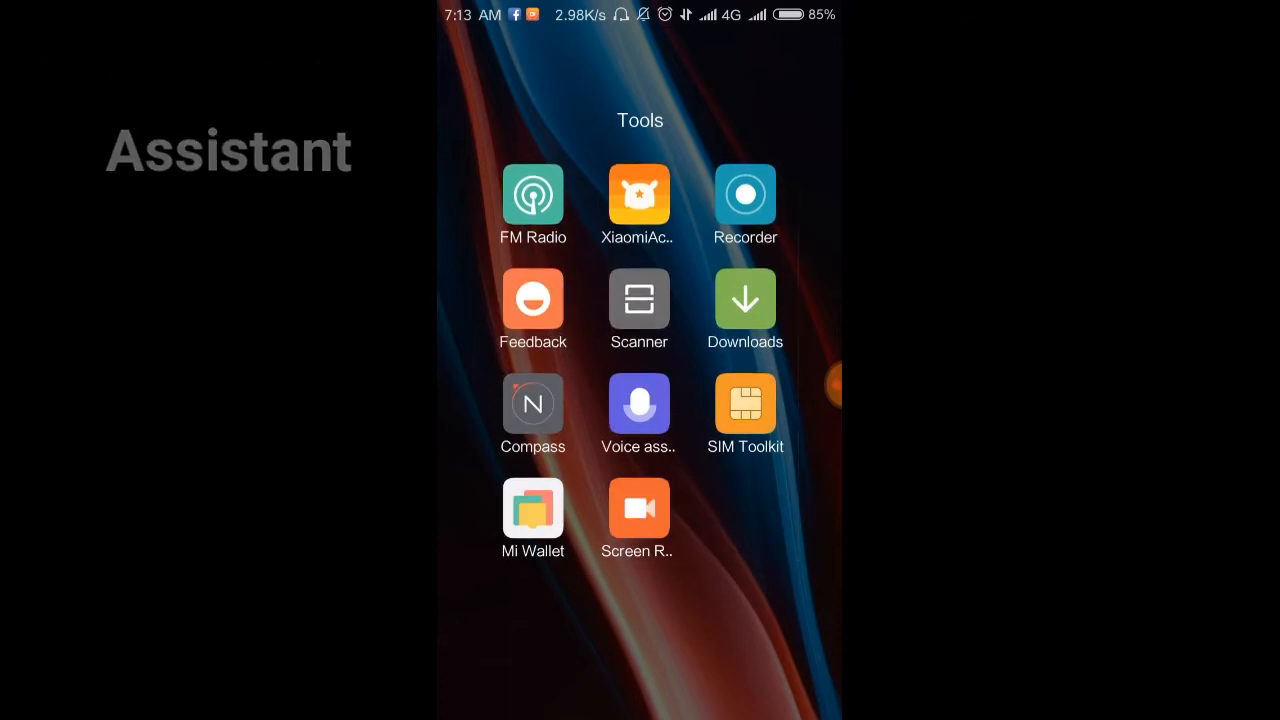
click(532, 504)
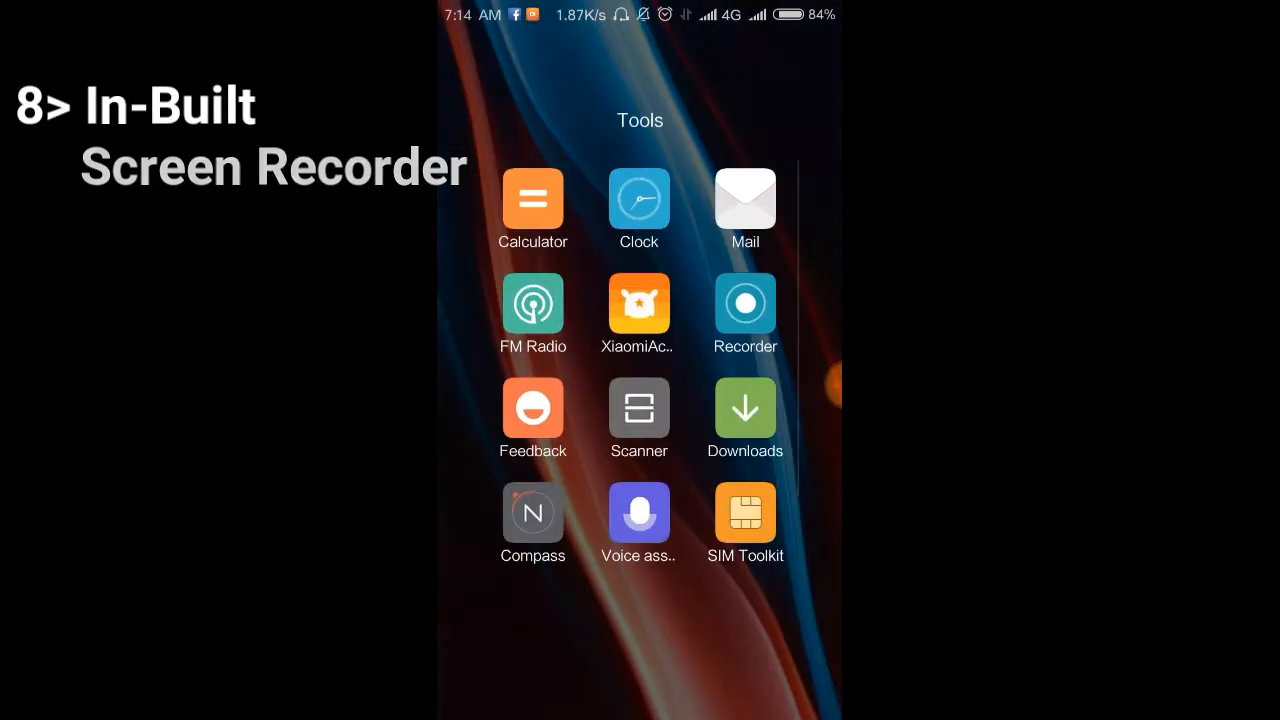
scroll(left, 3)
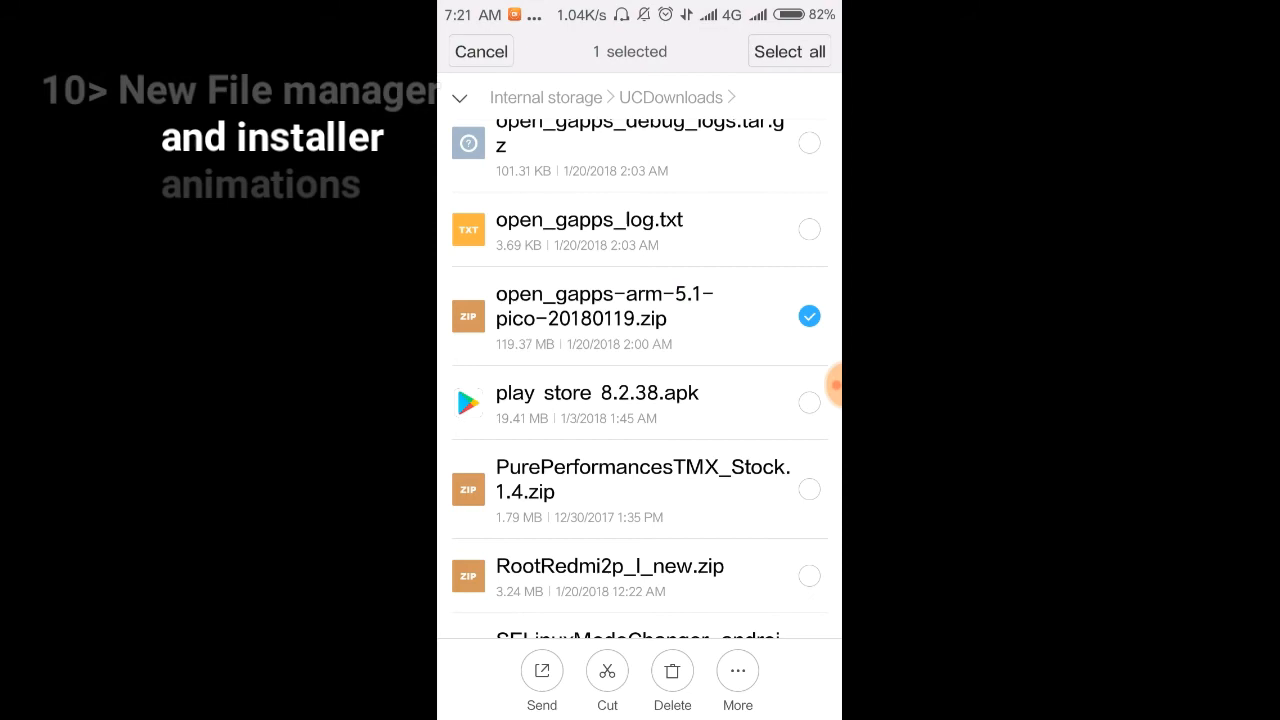
Copy the selected zip via More, then launch the Joy2Touch 5.10 APK installer.
click(736, 680)
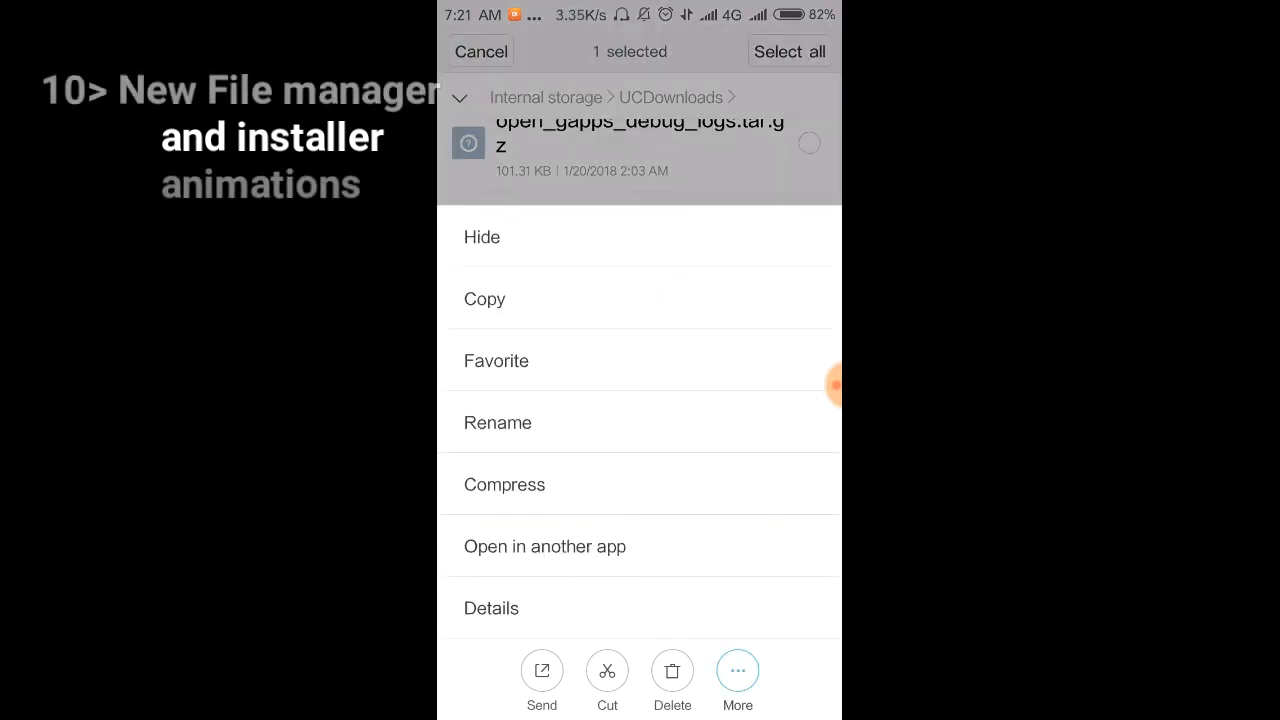
click(484, 300)
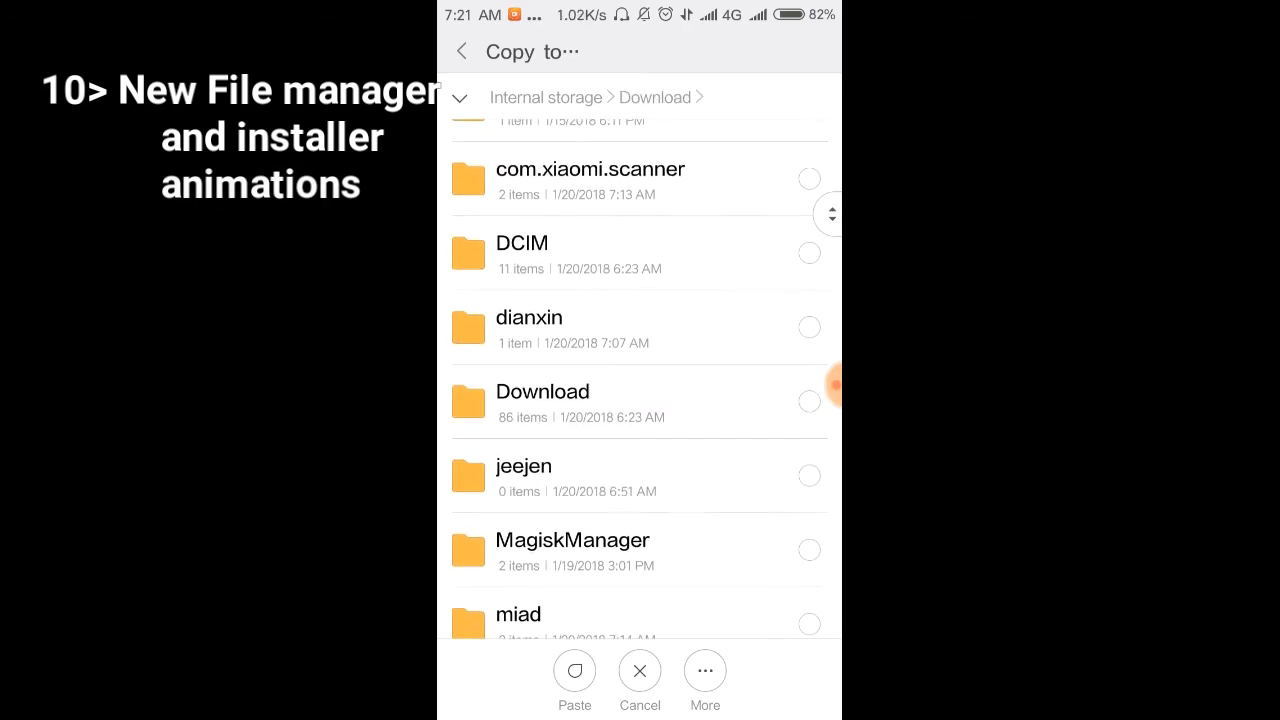
click(574, 672)
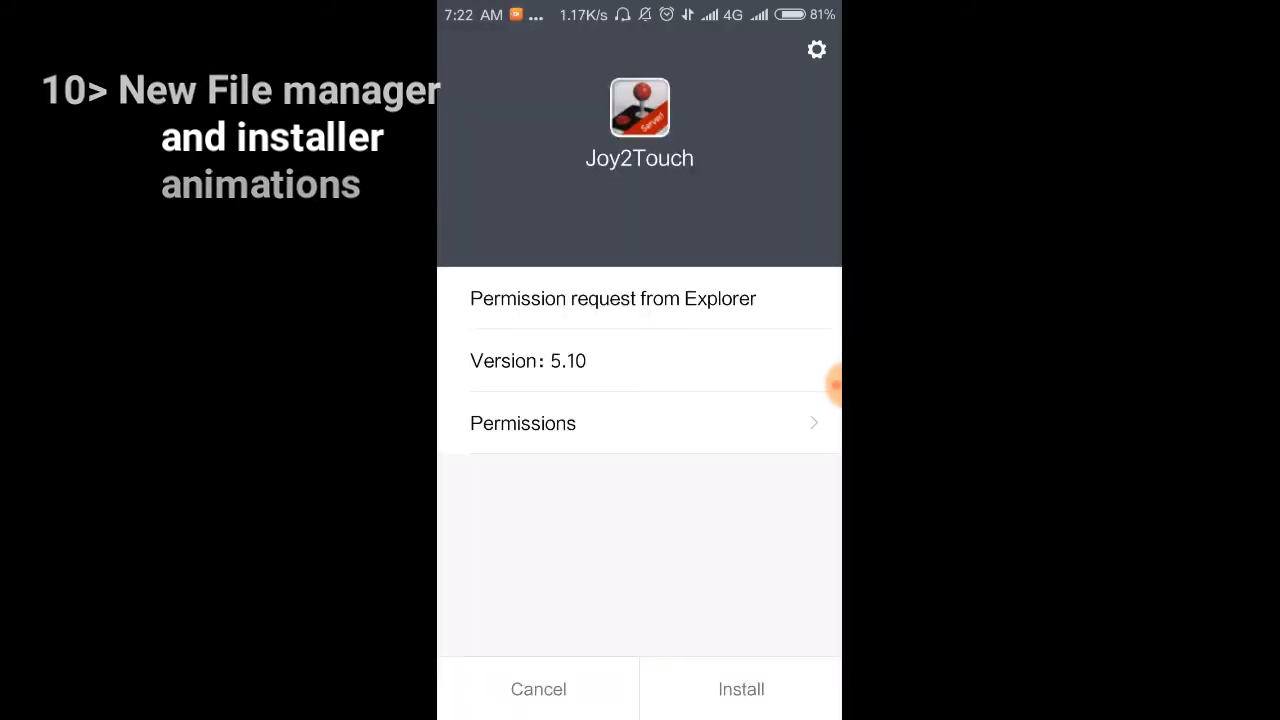
Install Joy2Touch and finish with Done once it reports Installed successfully.
click(740, 688)
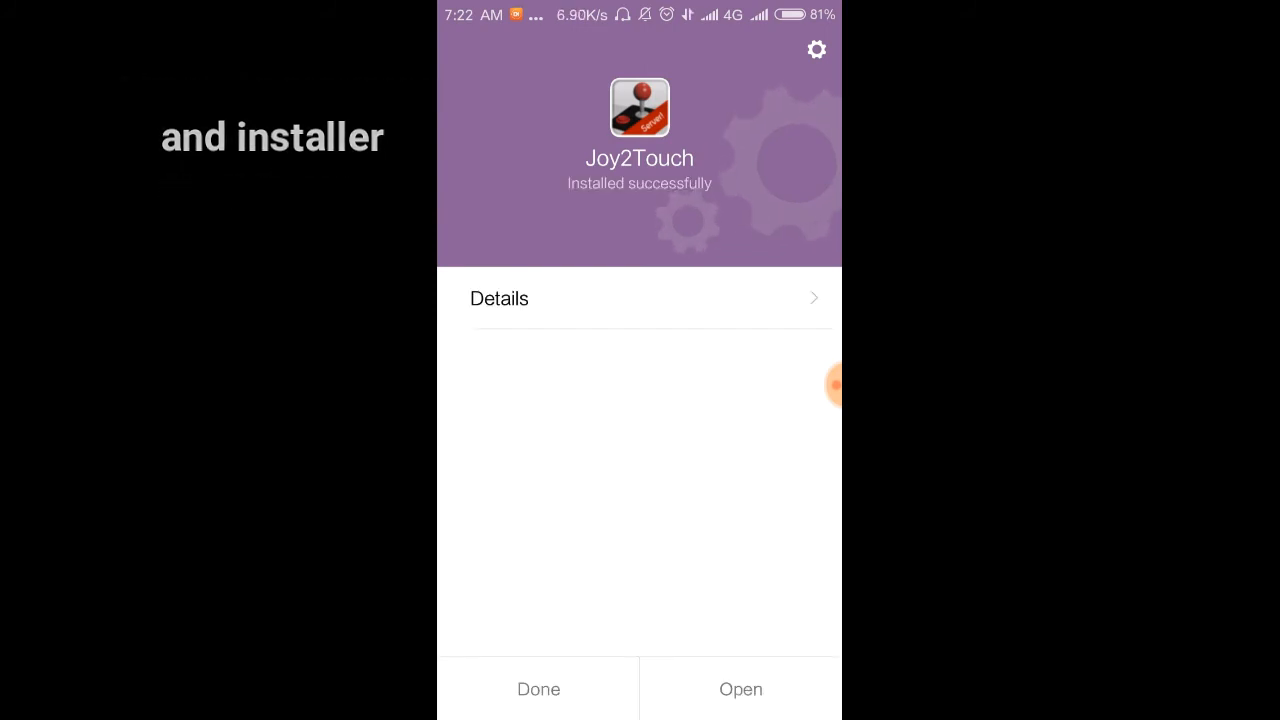
click(538, 688)
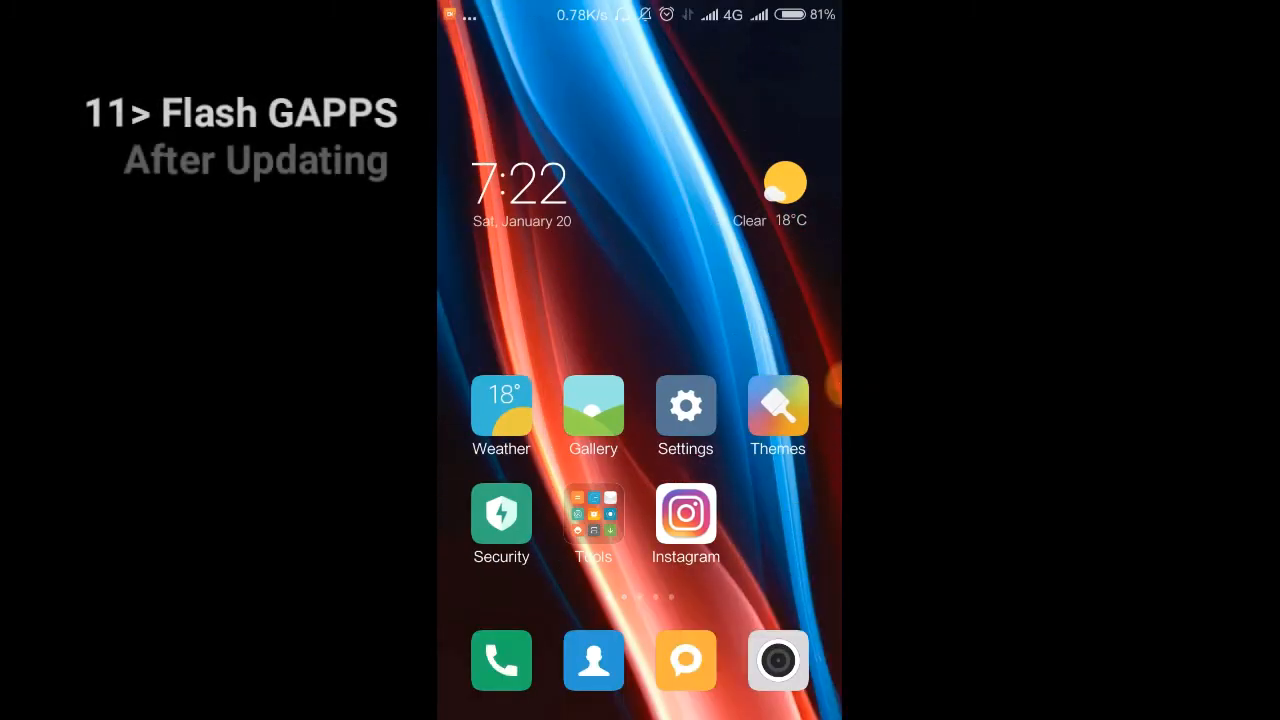
Swipe through home screen pages to the one with Music, Maps, Mi Video and App Store.
scroll(left, 3)
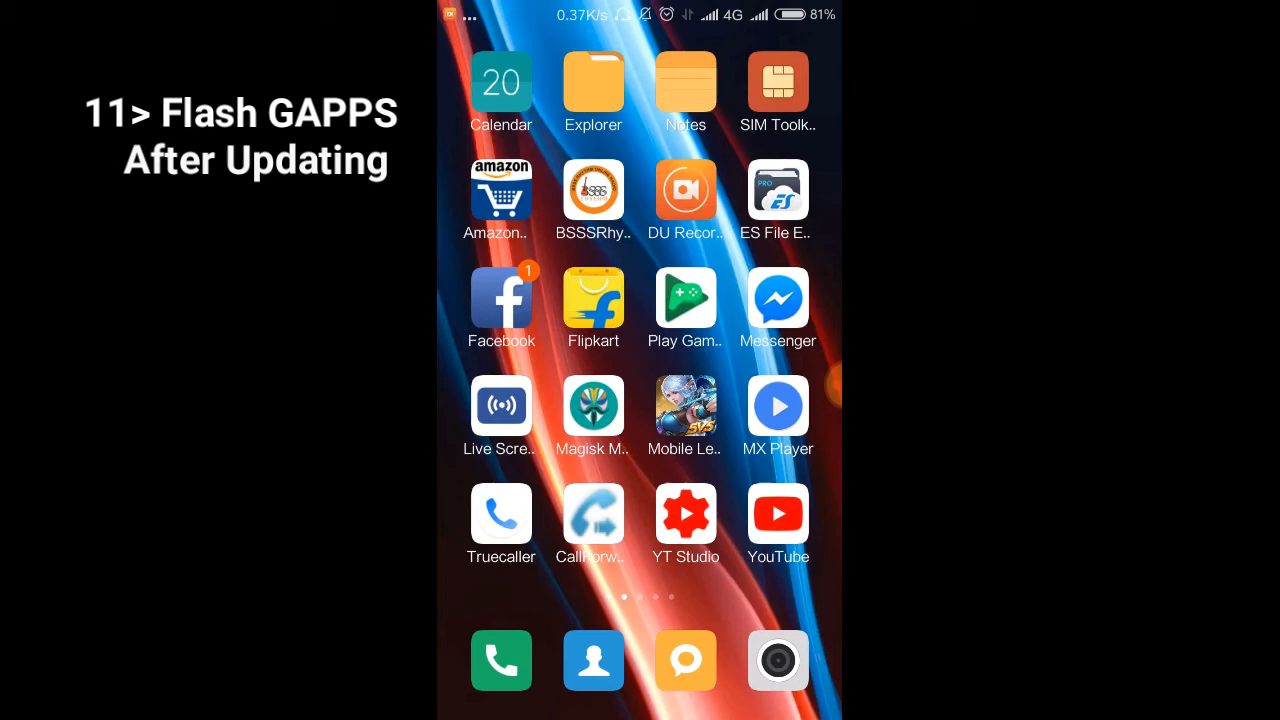
scroll(left, 3)
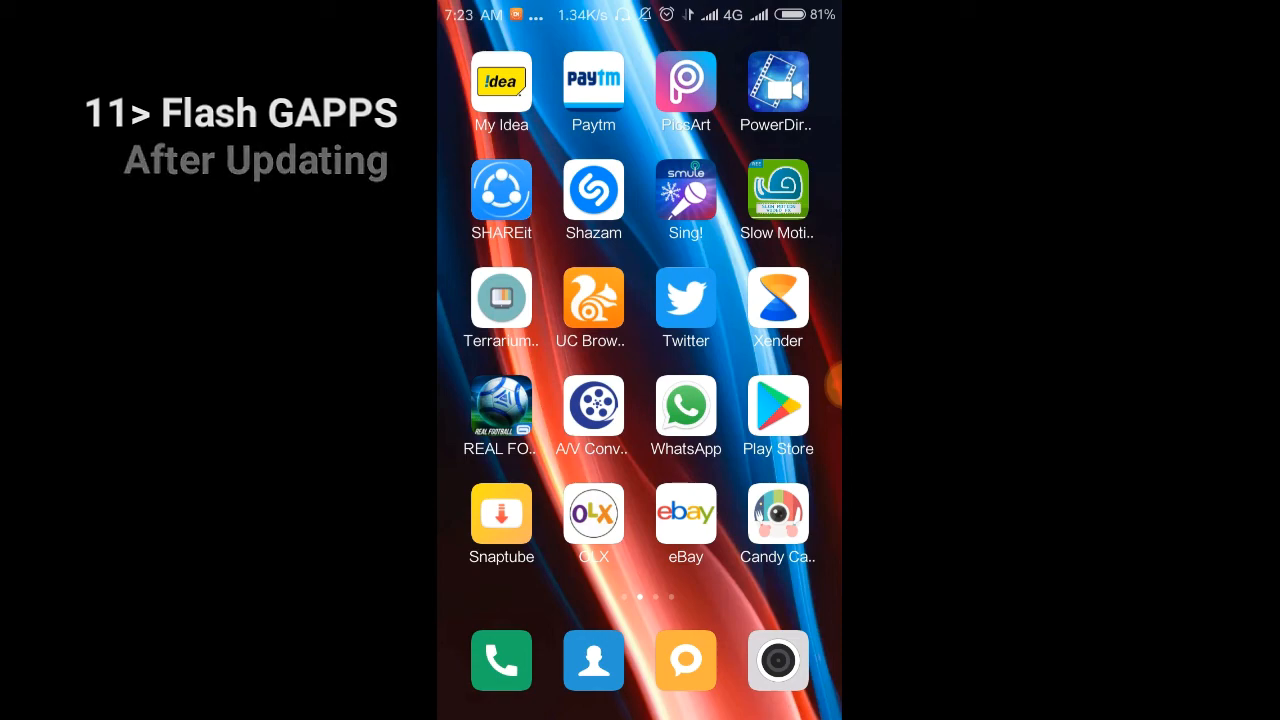
scroll(left, 3)
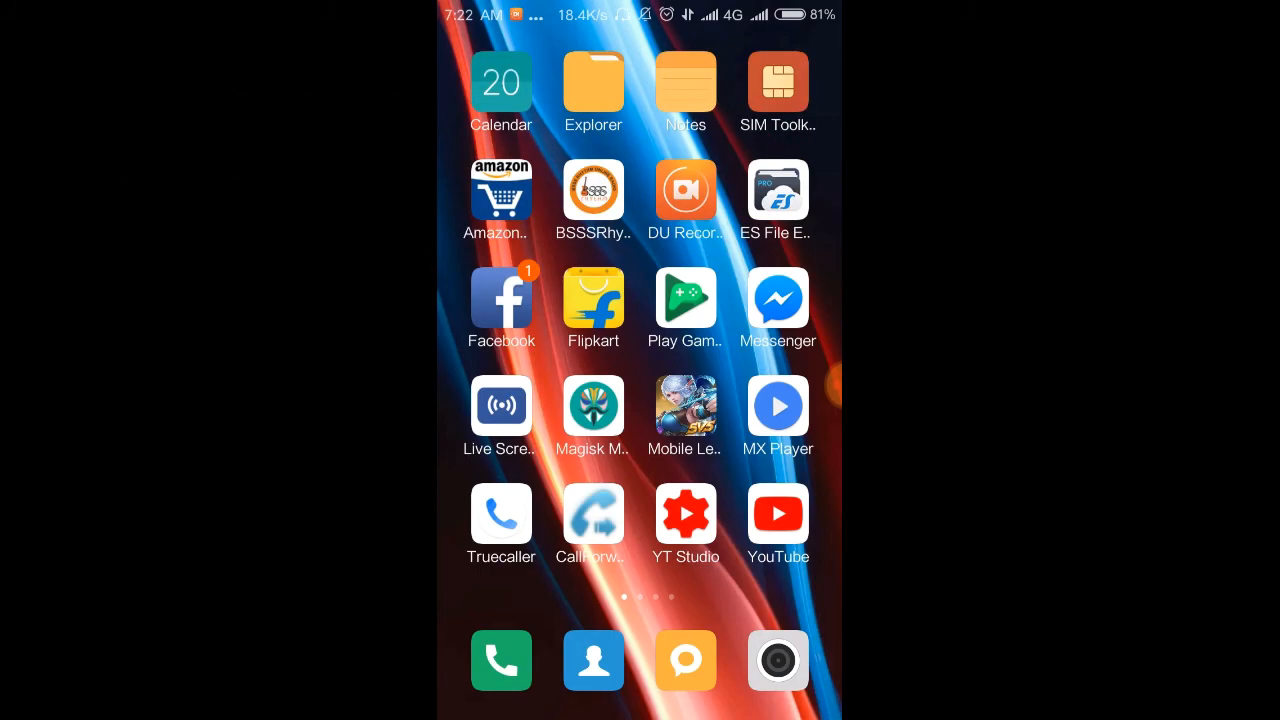
scroll(left, 3)
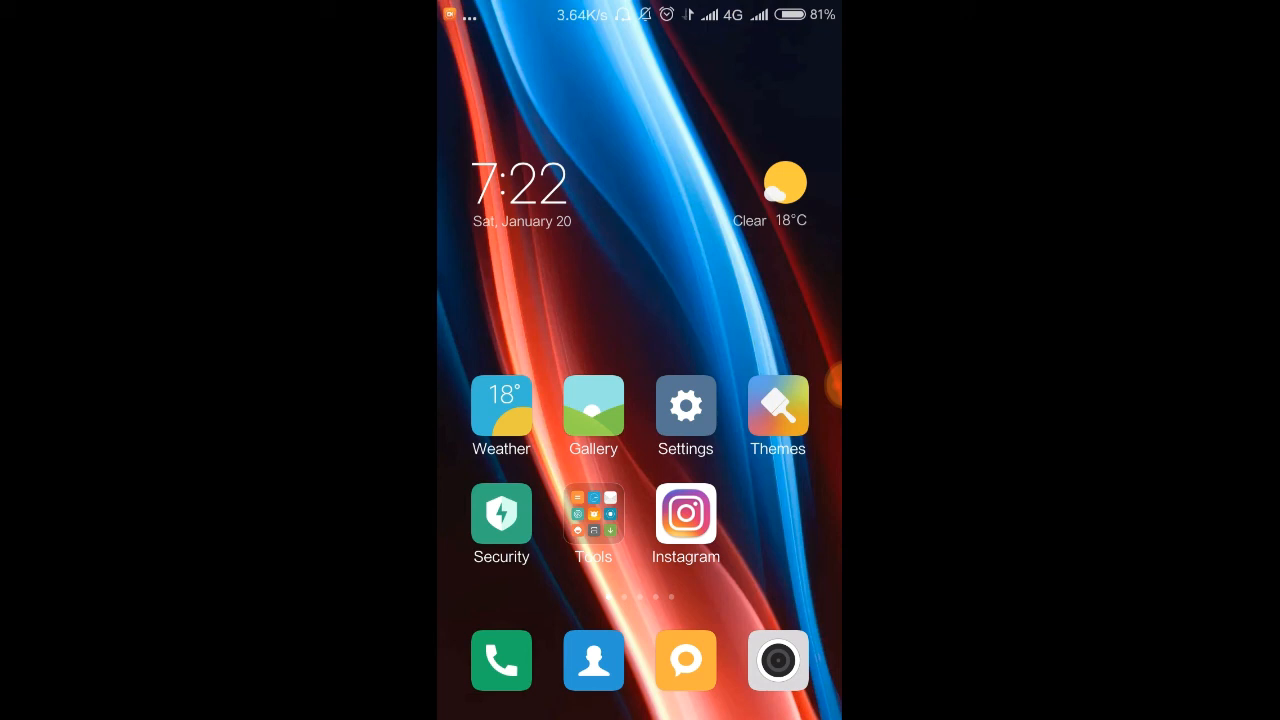
scroll(left, 3)
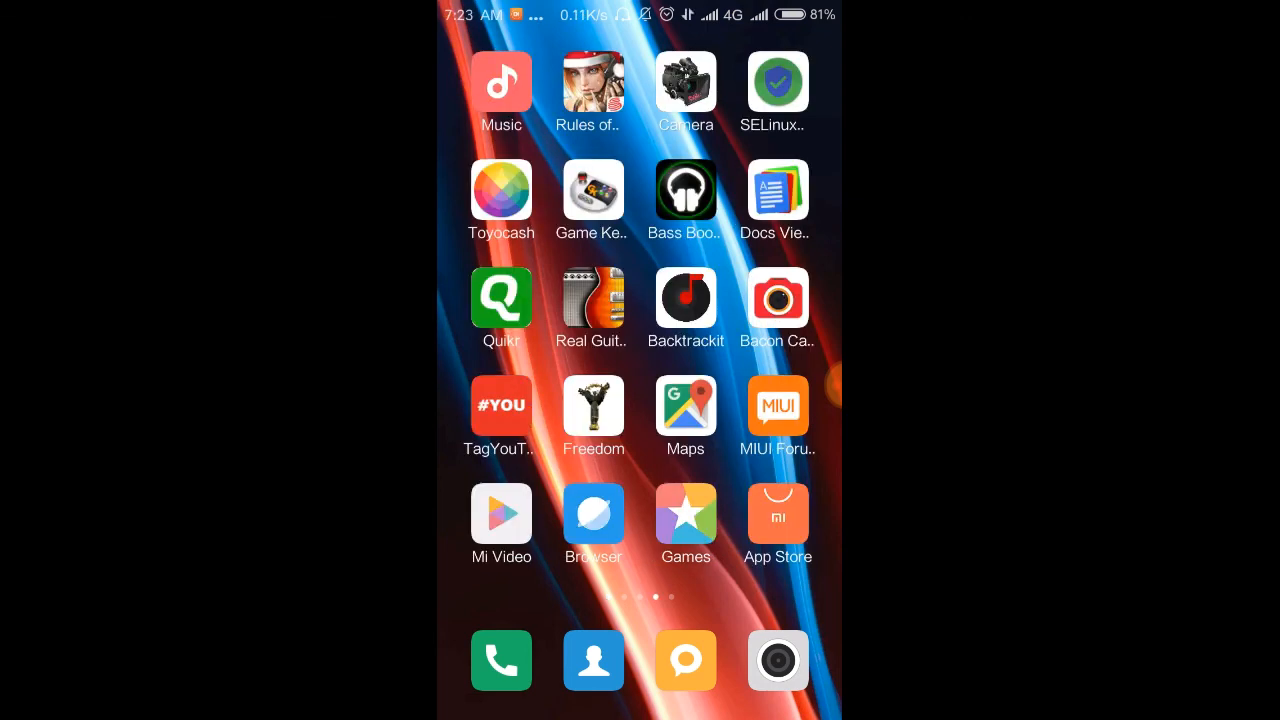